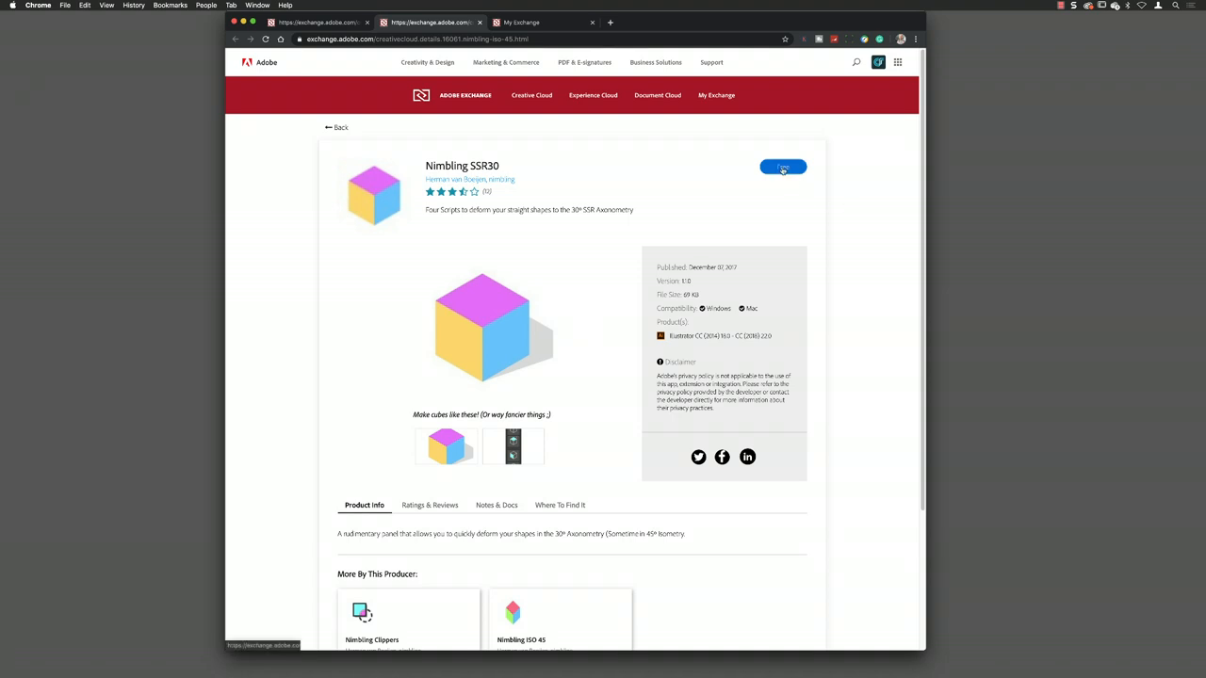
- Get the free Nimbling SSR30 extension and go to the My Exchange page
{"action": "left_click", "coordinate": [782, 167]}
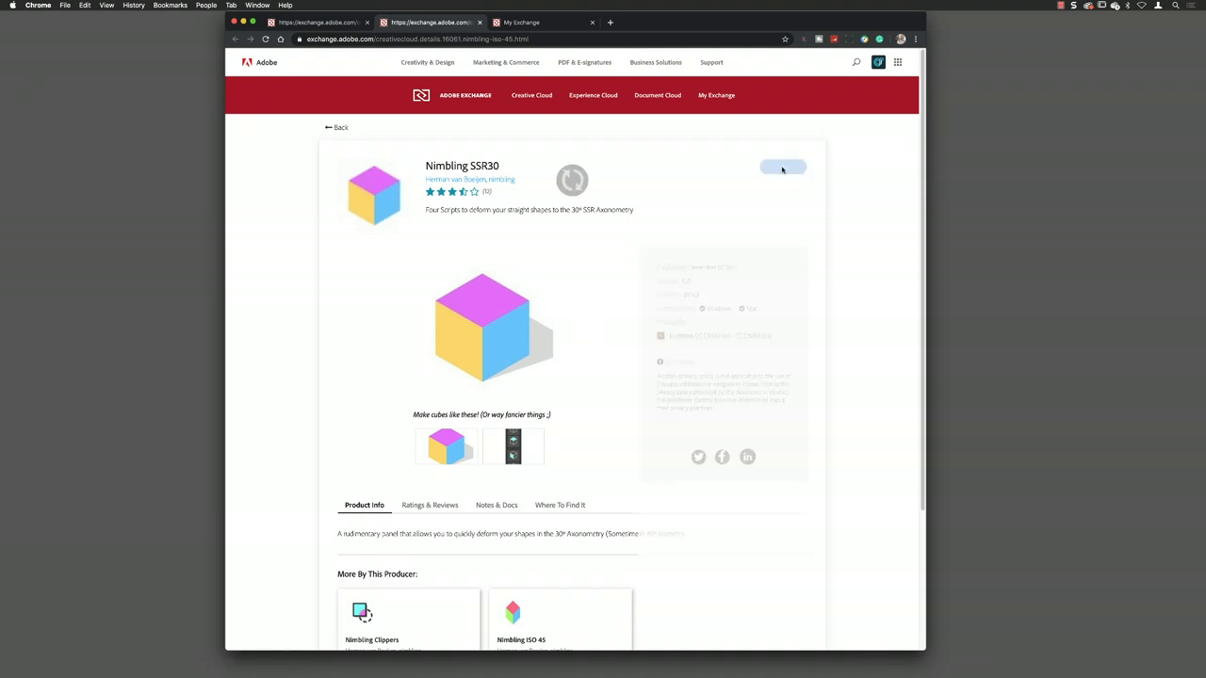
{"action": "left_click", "coordinate": [782, 167]}
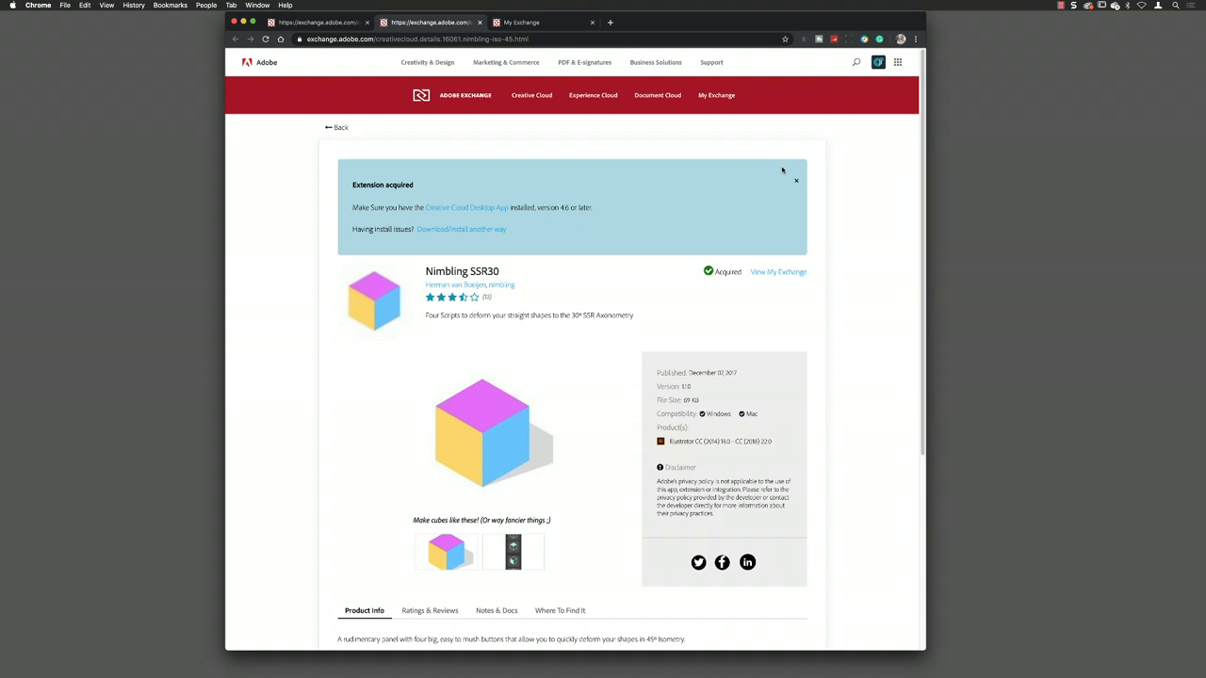
{"action": "mouse_move", "coordinate": [821, 167]}
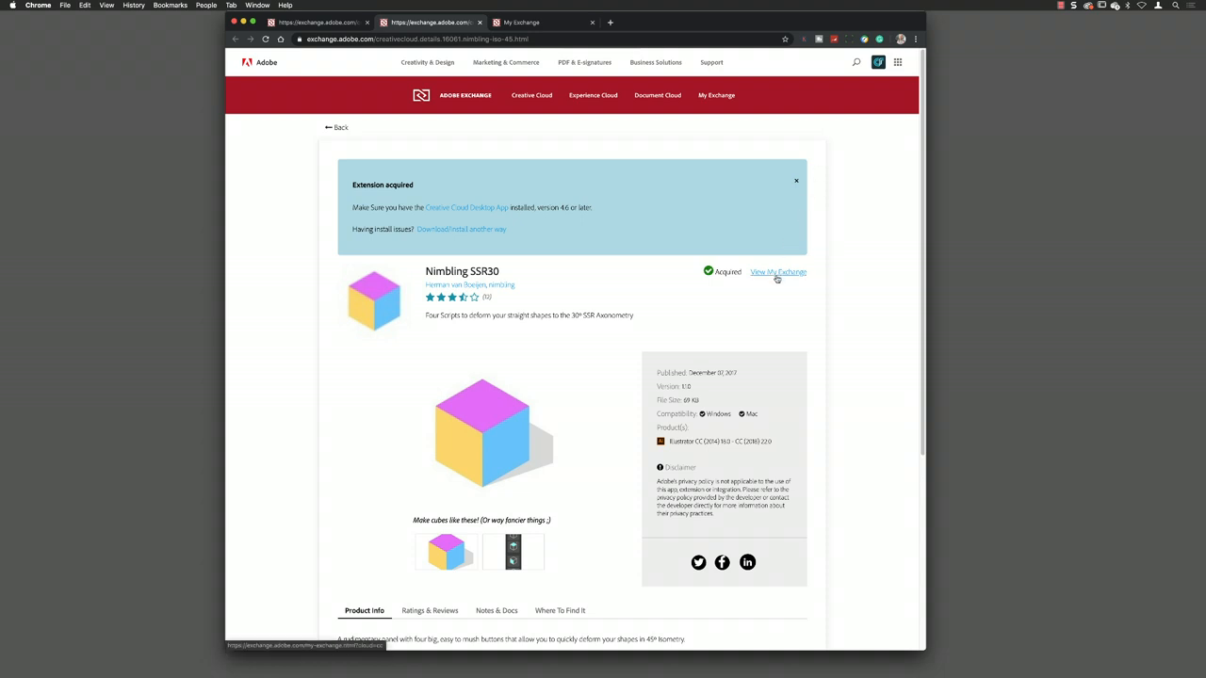
{"action": "left_click", "coordinate": [777, 272]}
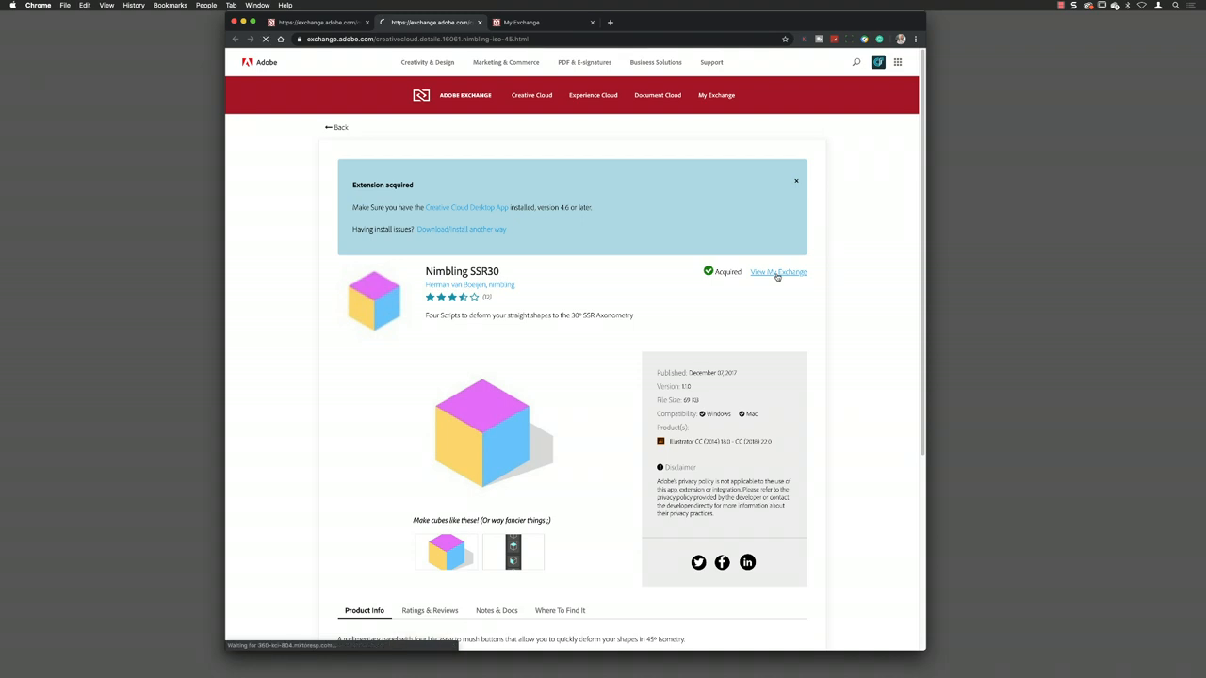
- Switch to Illustrator with the isometric warehouse document open
{"action": "left_click", "coordinate": [777, 272]}
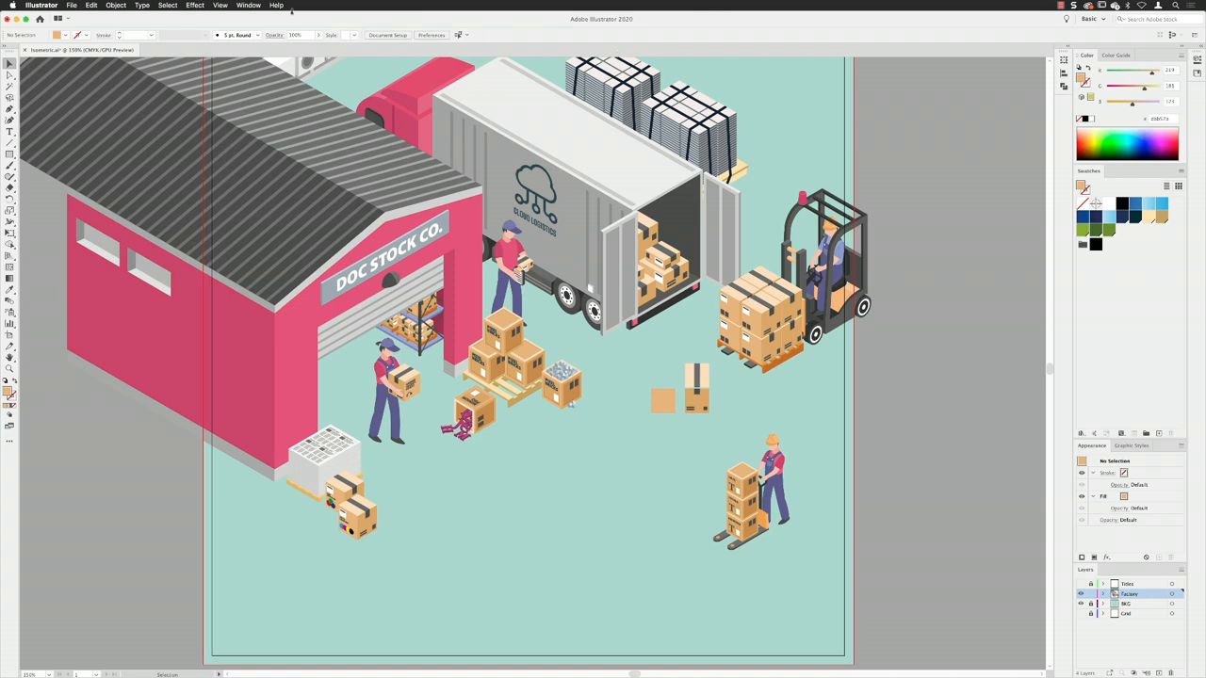
{"action": "left_click", "coordinate": [251, 6]}
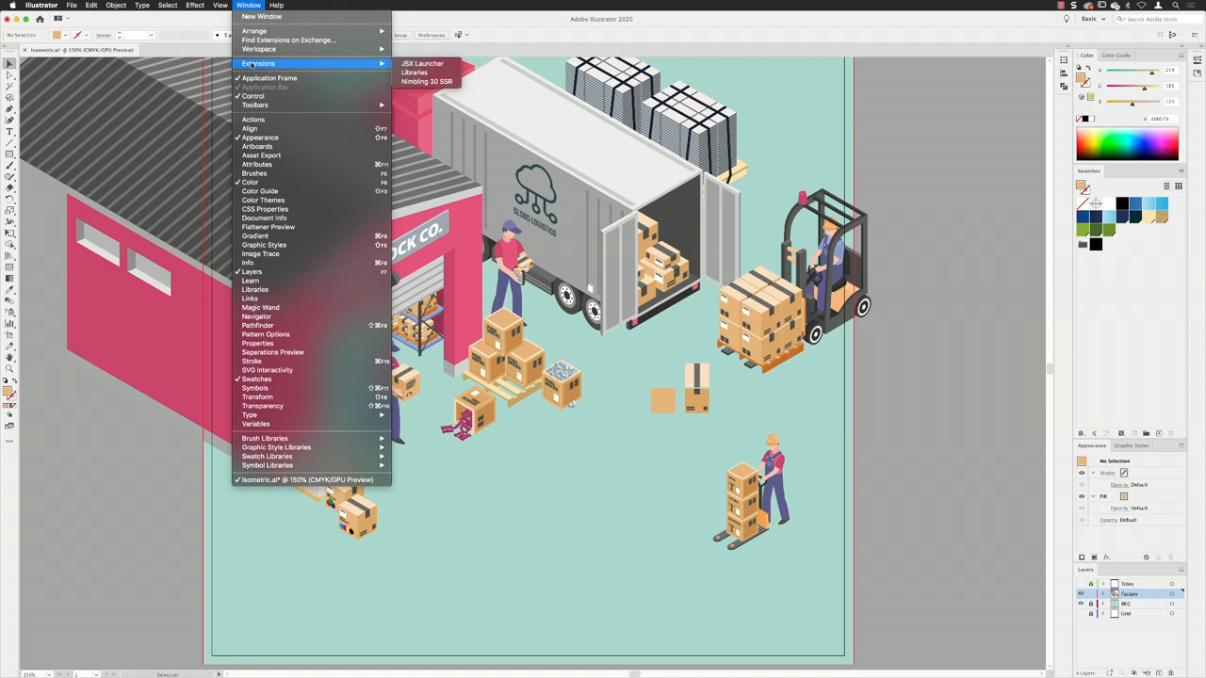
{"action": "mouse_move", "coordinate": [336, 65]}
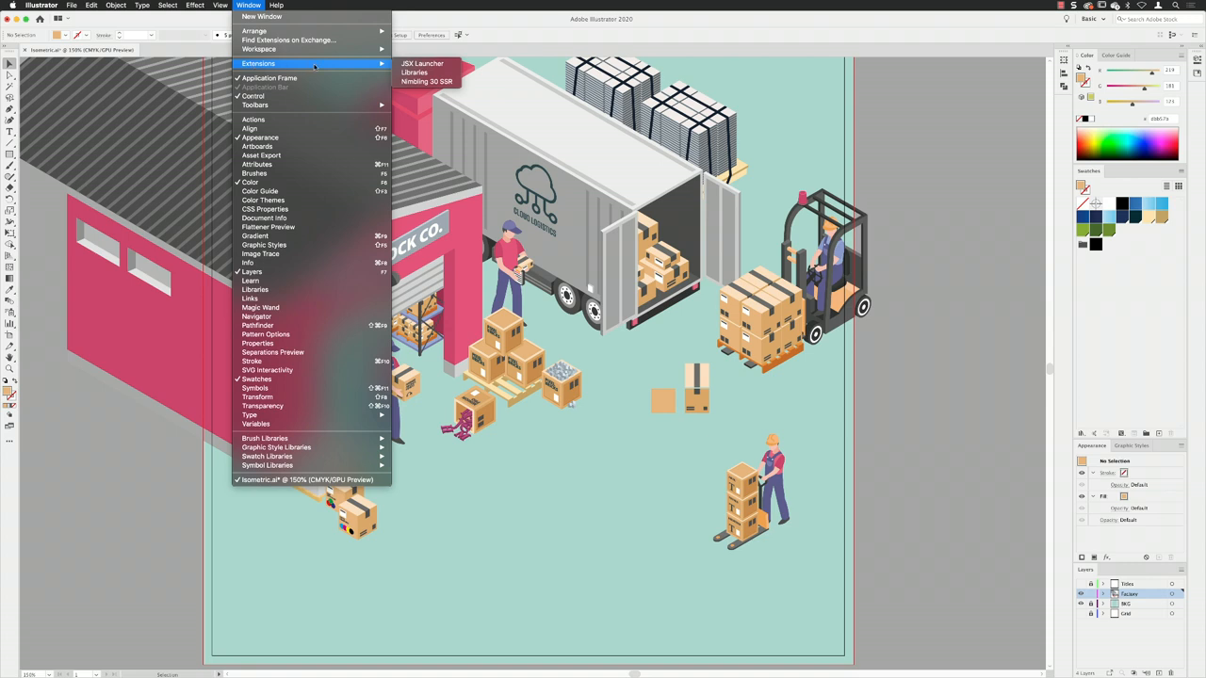
{"action": "mouse_move", "coordinate": [426, 83]}
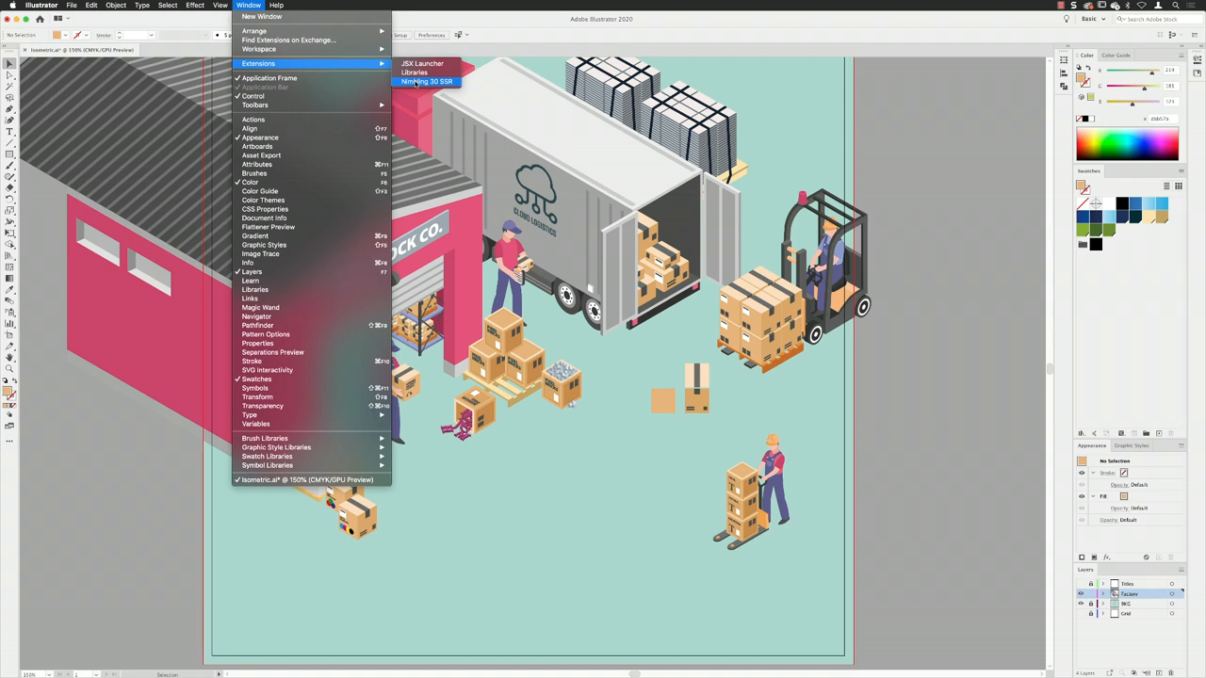
- Open the Nimbling 30 SSR extension panel from the Extensions menu
{"action": "left_click", "coordinate": [428, 81]}
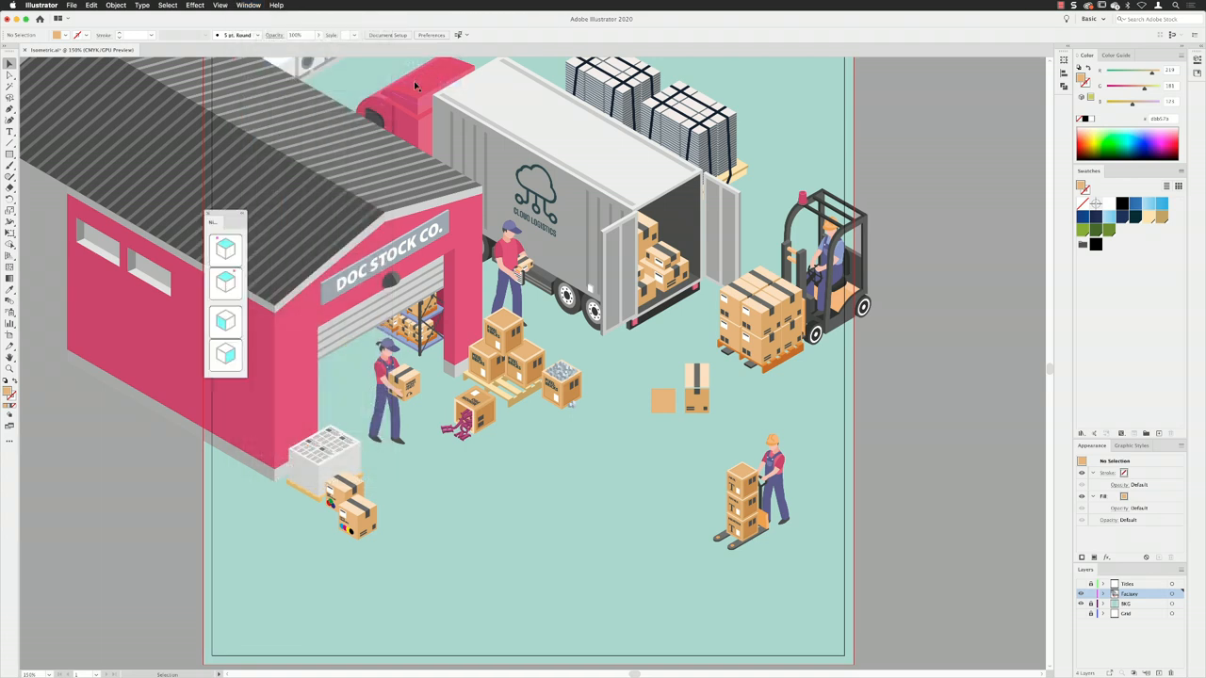
{"action": "mouse_move", "coordinate": [415, 94]}
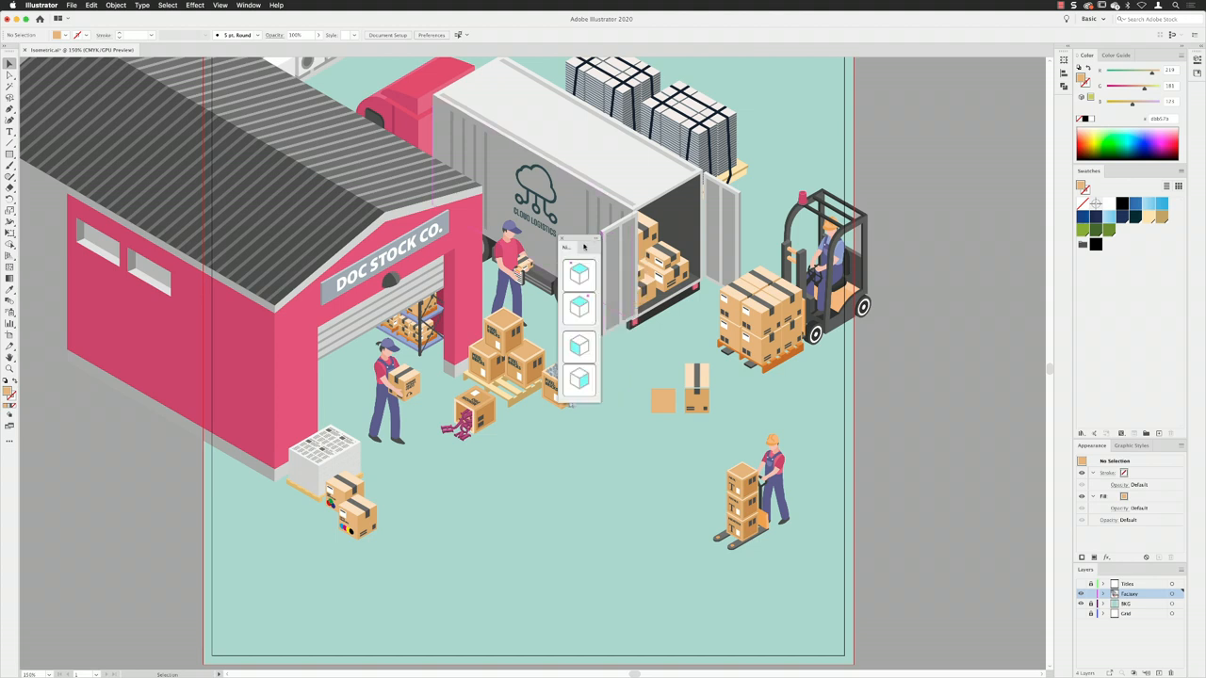
{"action": "mouse_move", "coordinate": [615, 390]}
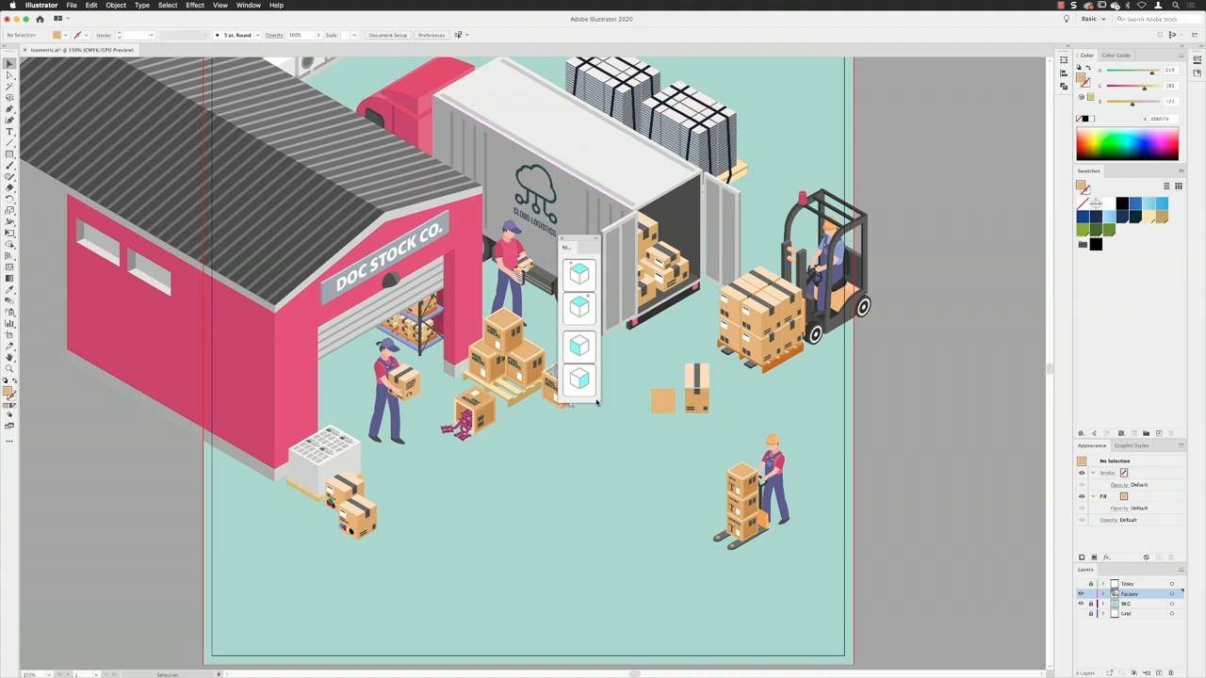
{"action": "mouse_move", "coordinate": [563, 241]}
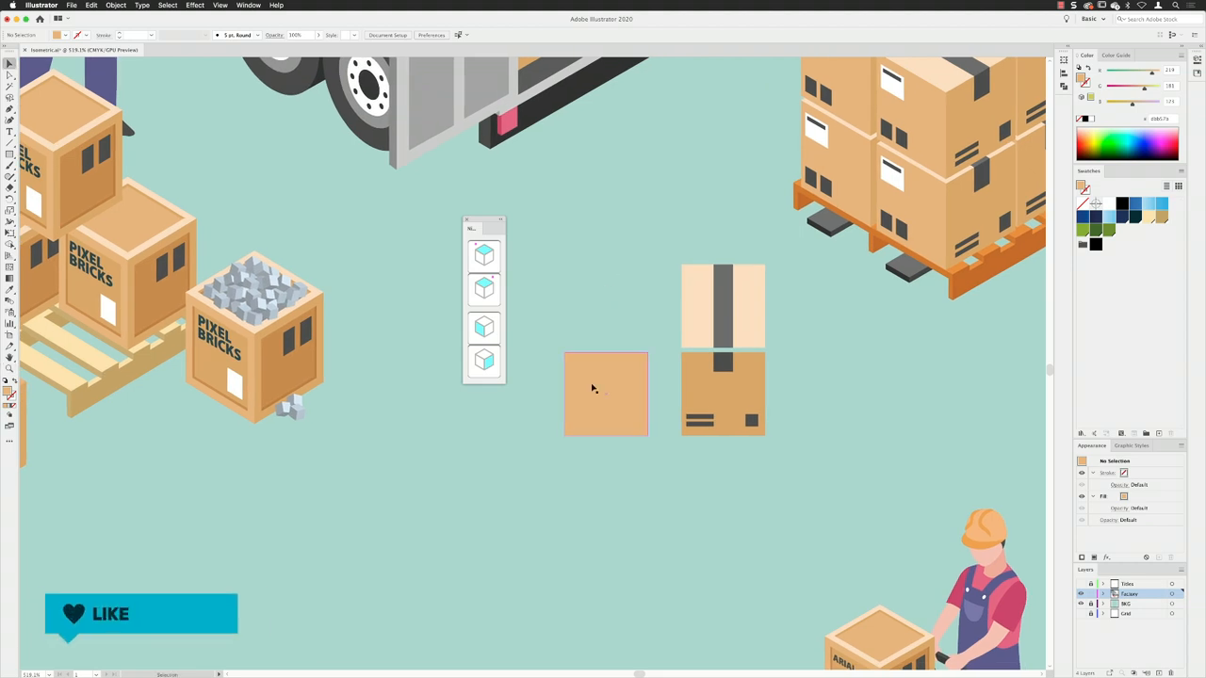
- Select the plain orange square face beside the Nimbling panel
{"action": "left_click", "coordinate": [605, 394]}
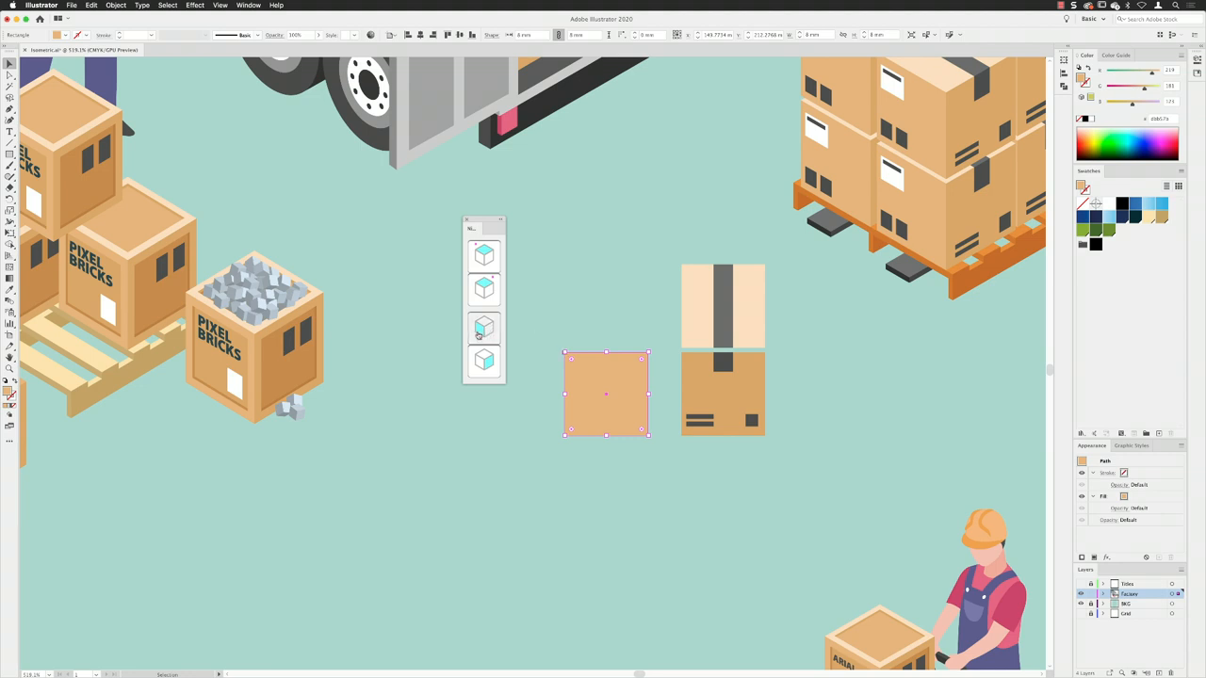
{"action": "mouse_move", "coordinate": [480, 328]}
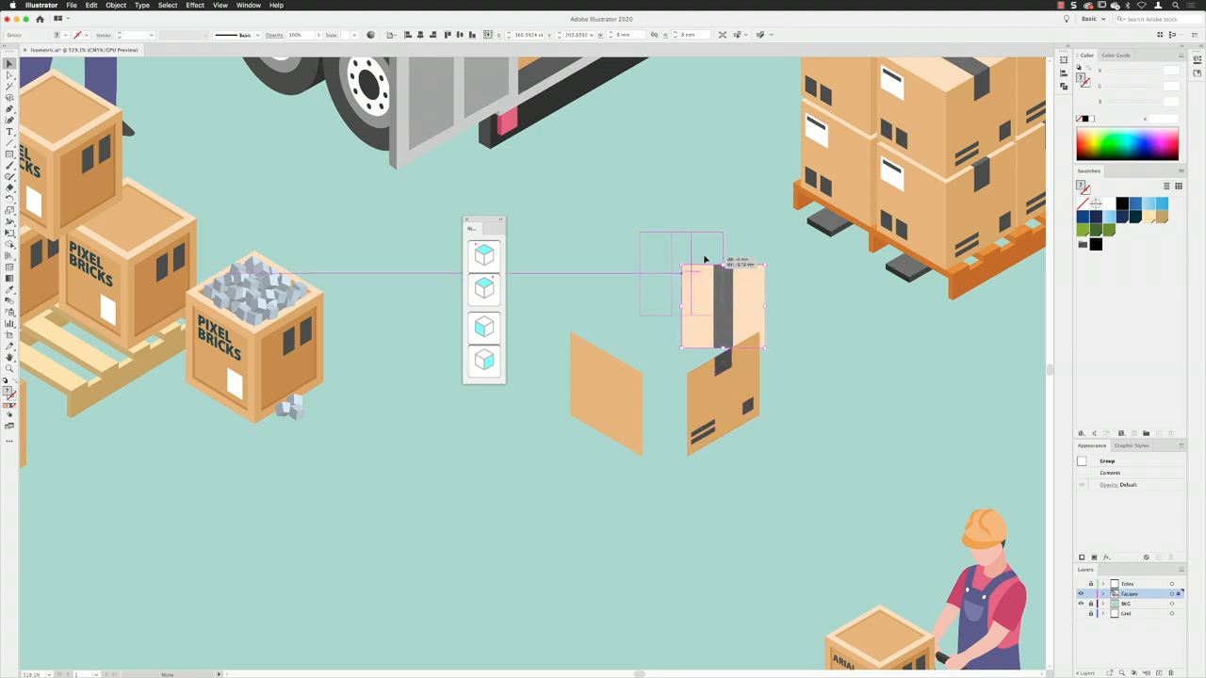
- Place the striped top face above the two sides and skew it isometric
{"action": "left_click_drag", "start_coordinate": [721, 306], "coordinate": [660, 278]}
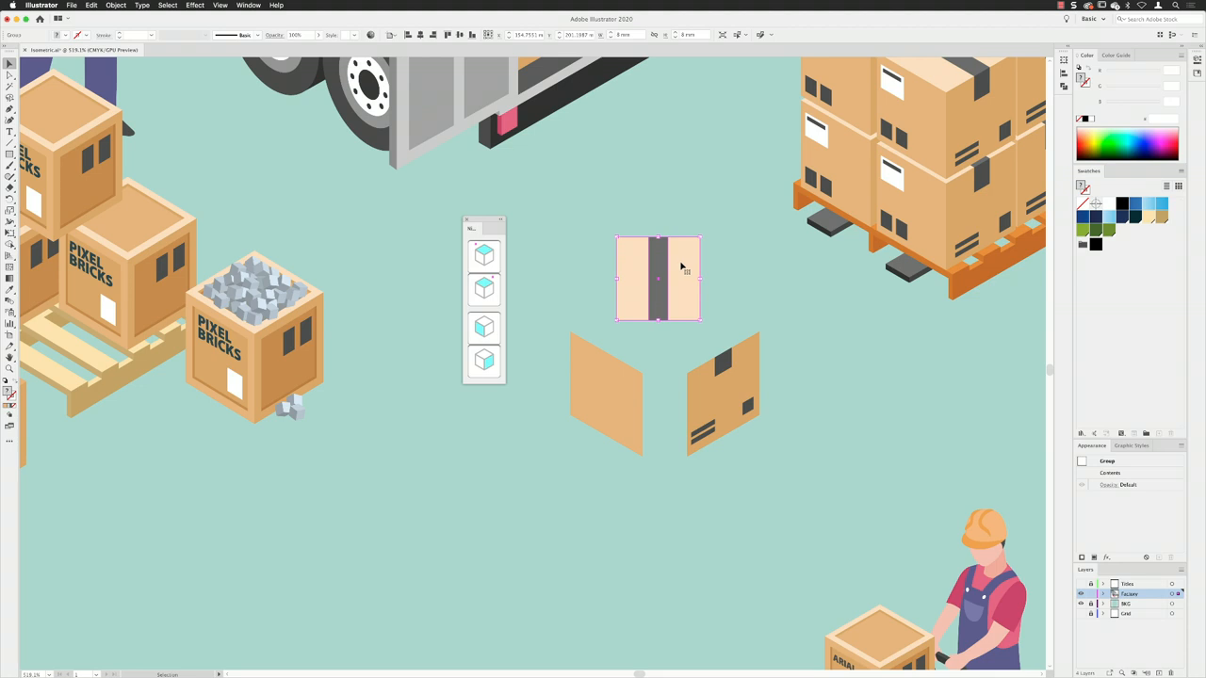
{"action": "mouse_move", "coordinate": [513, 274]}
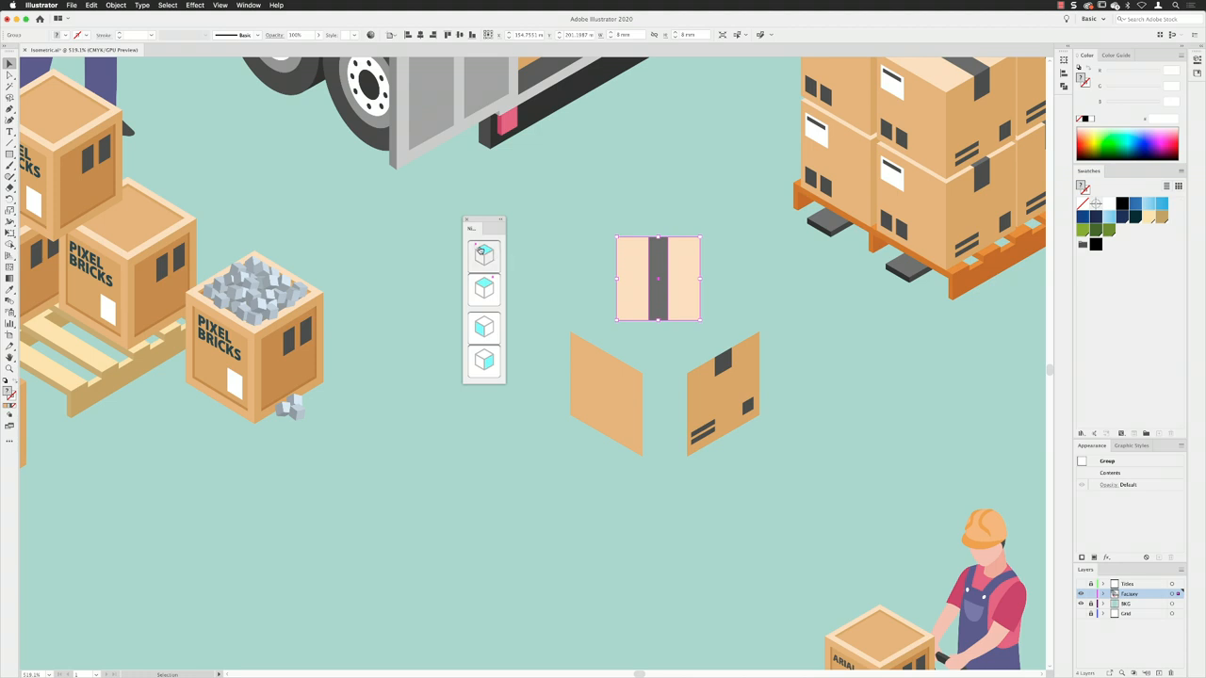
{"action": "mouse_move", "coordinate": [483, 290]}
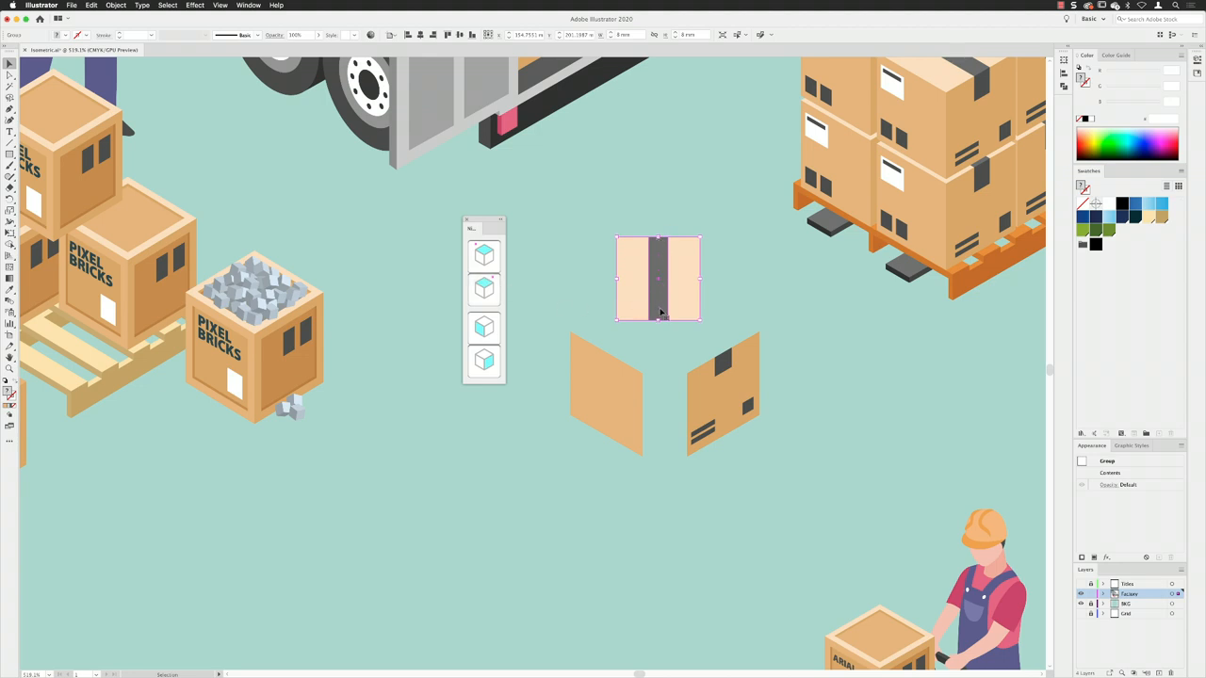
{"action": "mouse_move", "coordinate": [686, 341]}
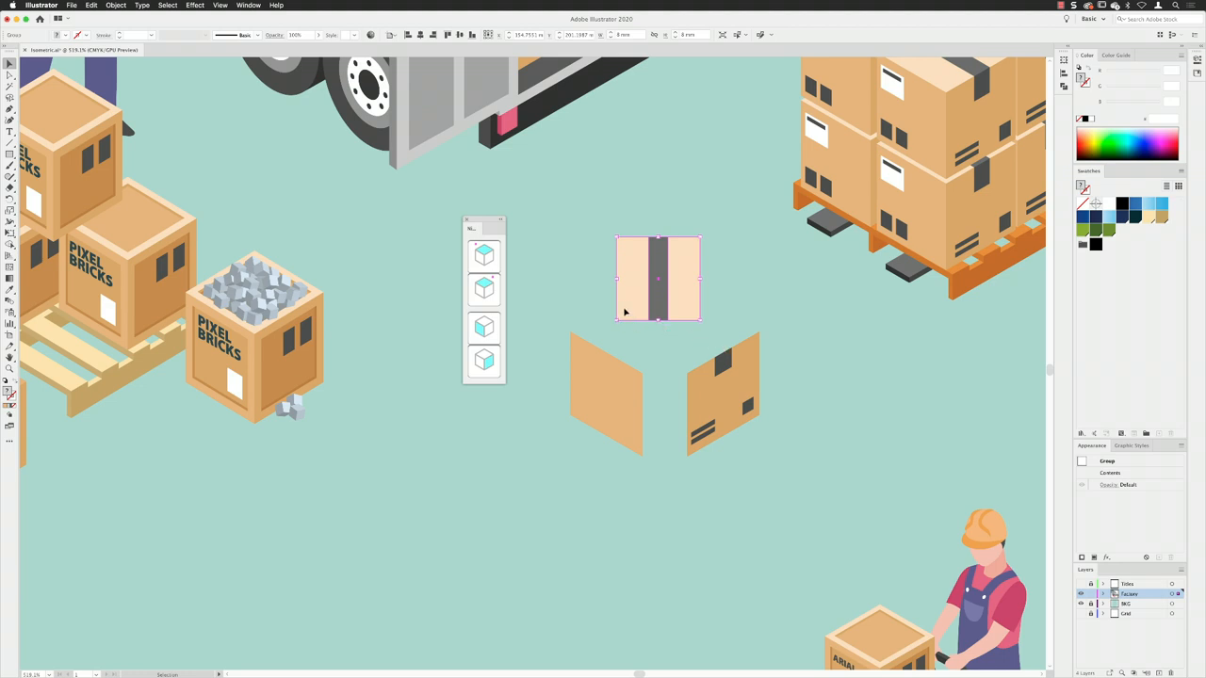
{"action": "left_click", "coordinate": [484, 254]}
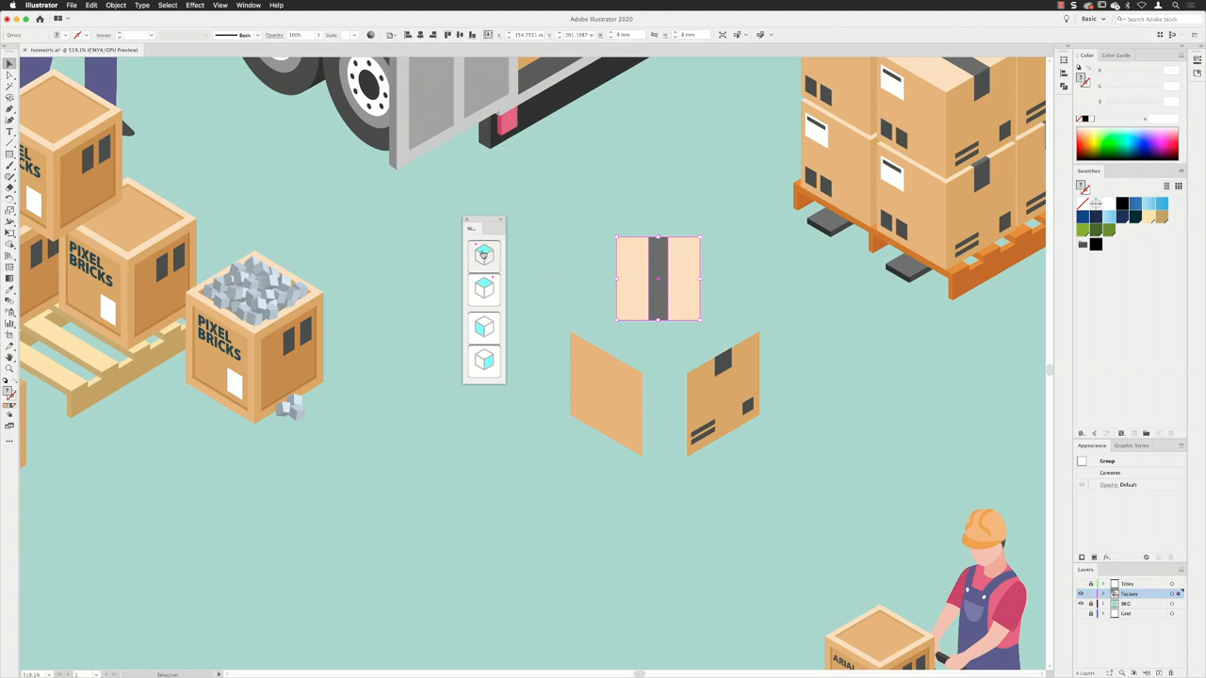